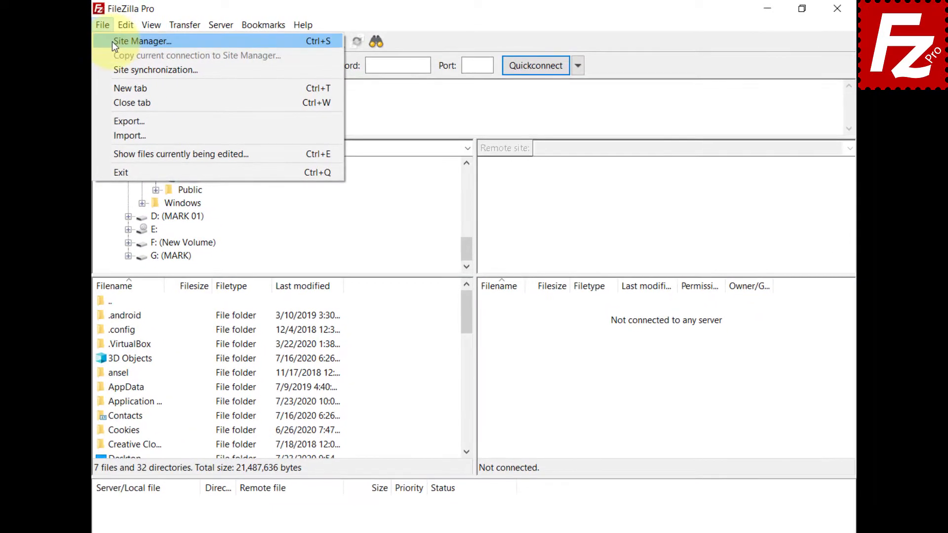
- Create a new entry in Site Manager for the Rackspace connection
click(133, 42)
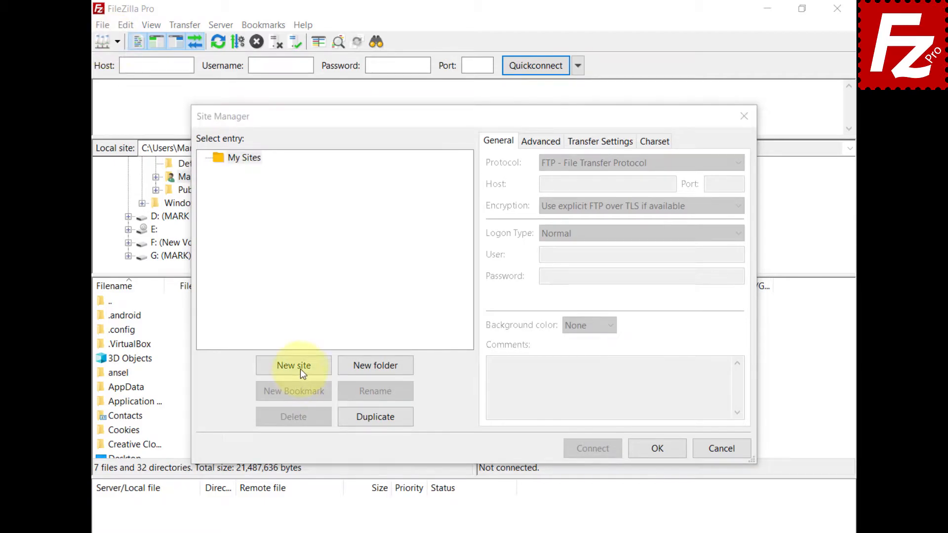
click(293, 365)
text(Rackspace)
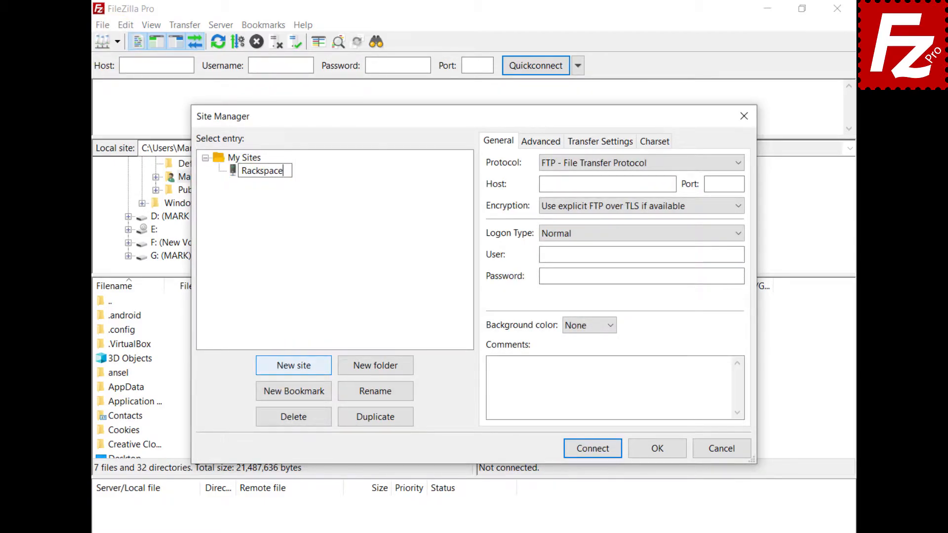
- Choose Rackspace Cloud Storage as the site's protocol
click(640, 163)
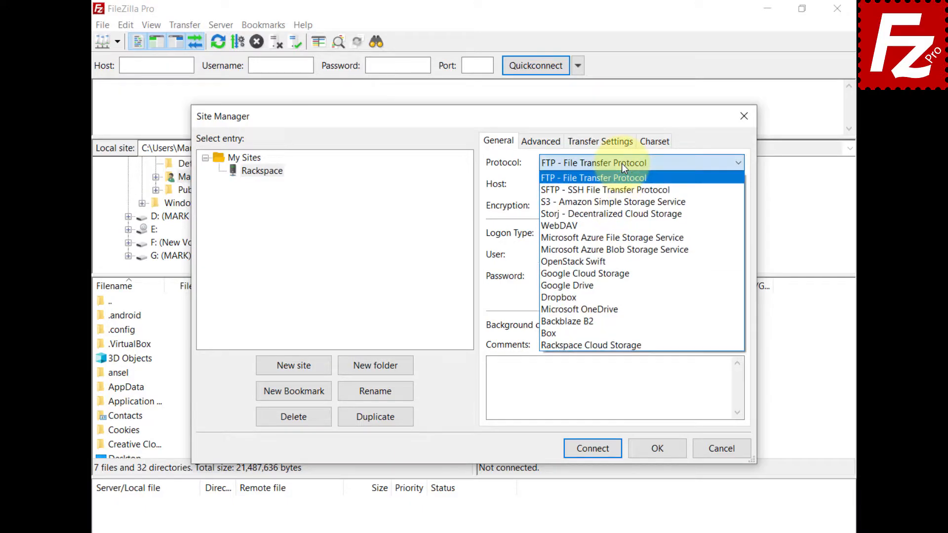
click(591, 346)
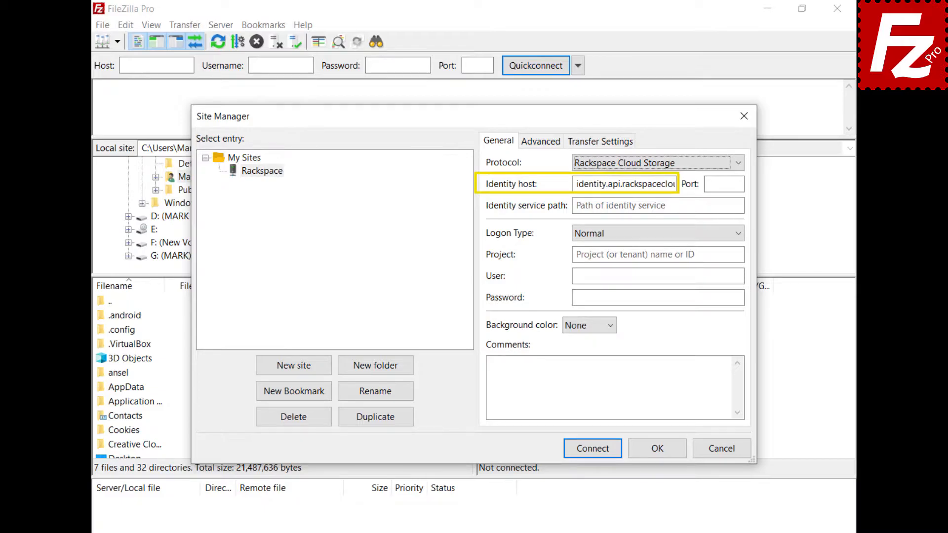
click(658, 206)
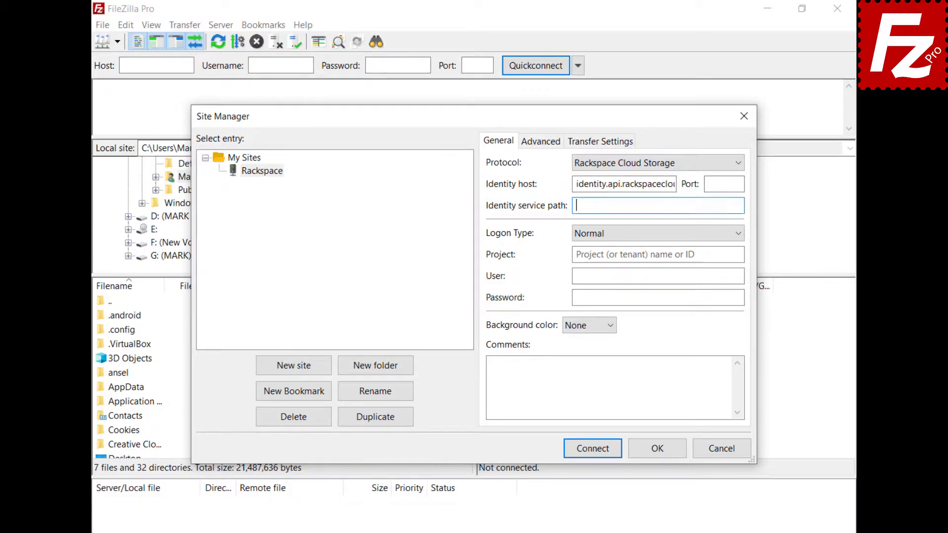
text(/v2.0/tokens)
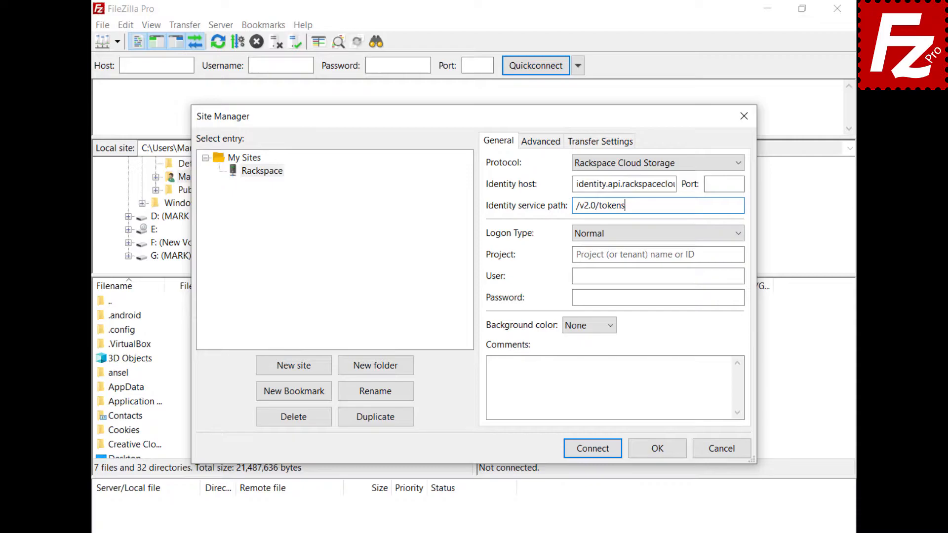
text(1288657)
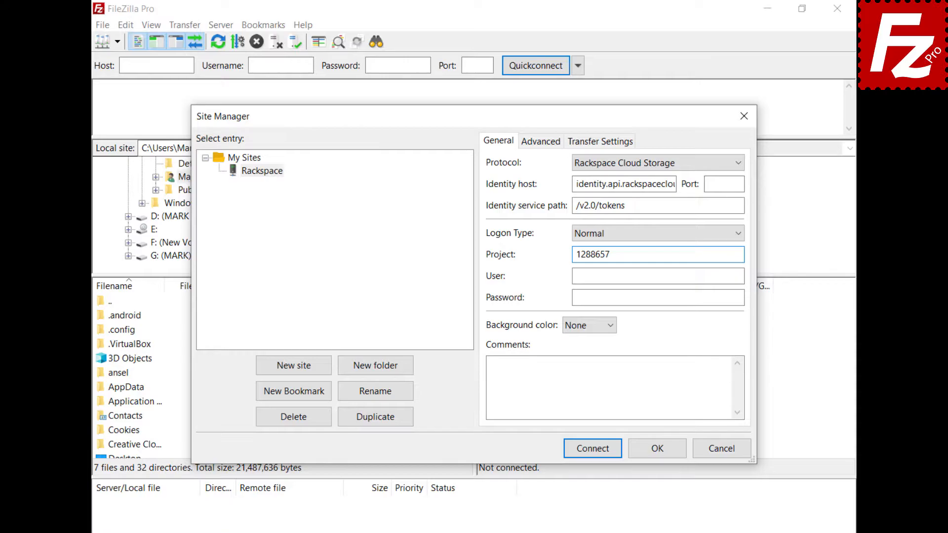
text(josueandradegome)
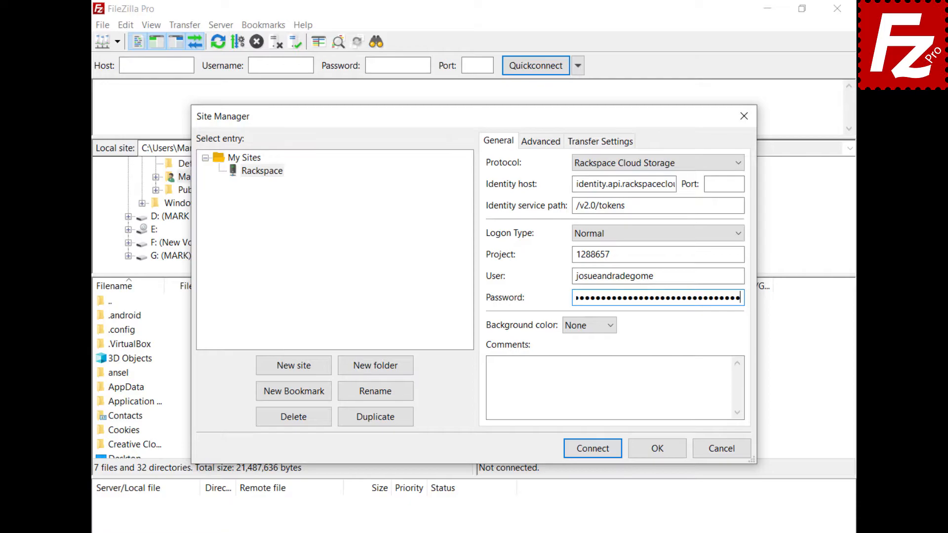
click(593, 448)
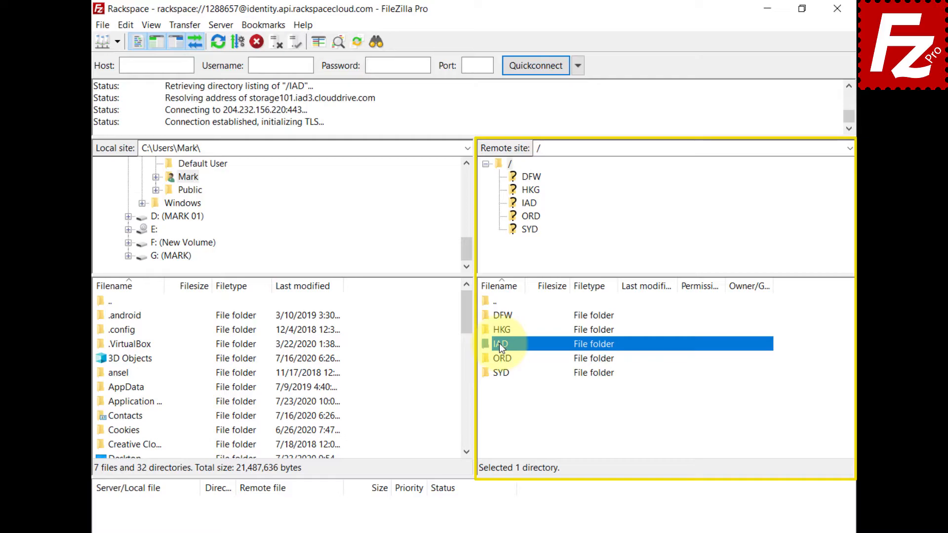
- Browse into the IAD region folder among the listed Rackspace regions
double_click(500, 343)
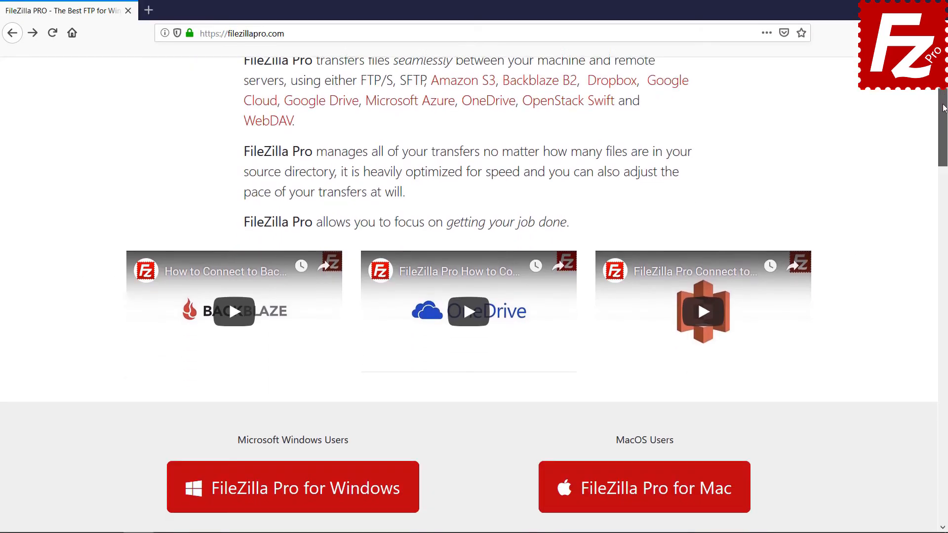
- Go to the FileZilla Pro purchase page and view the checkout form
click(293, 487)
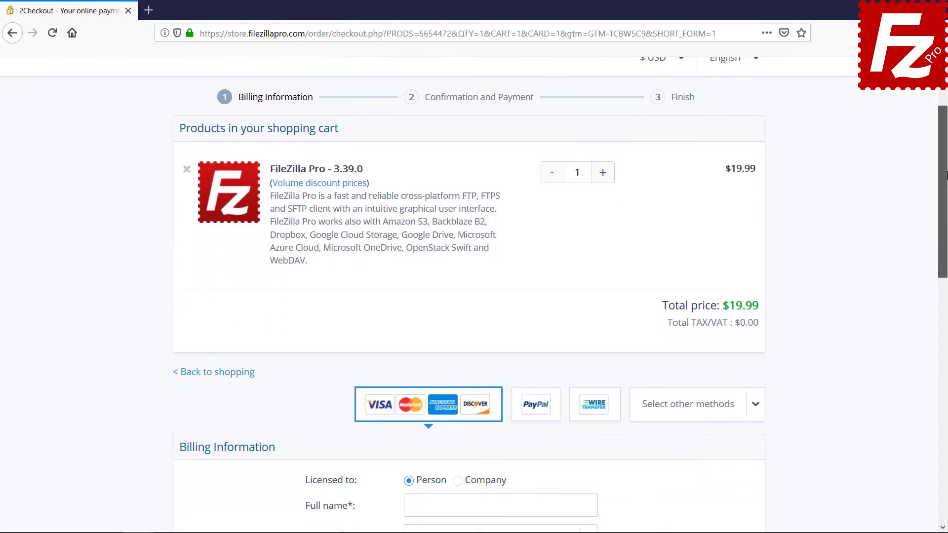
scroll(down, 3)
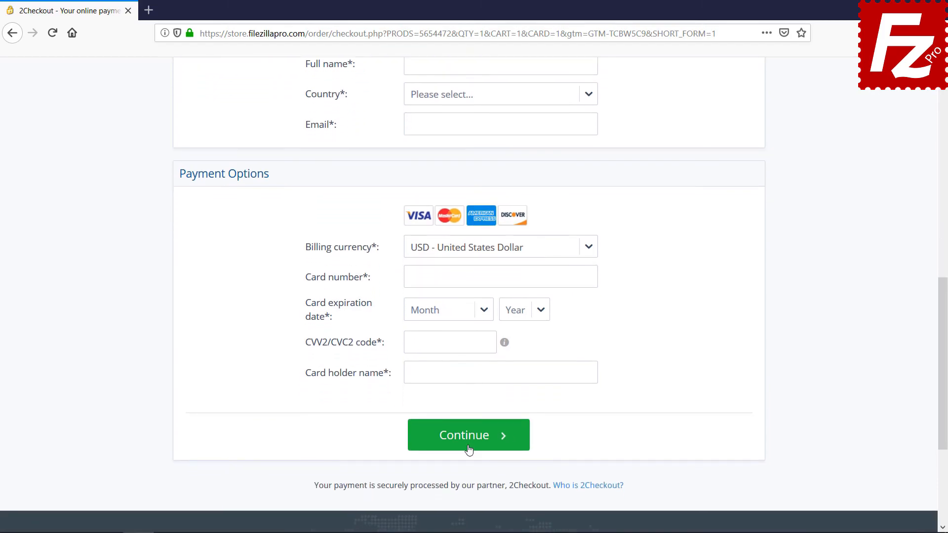